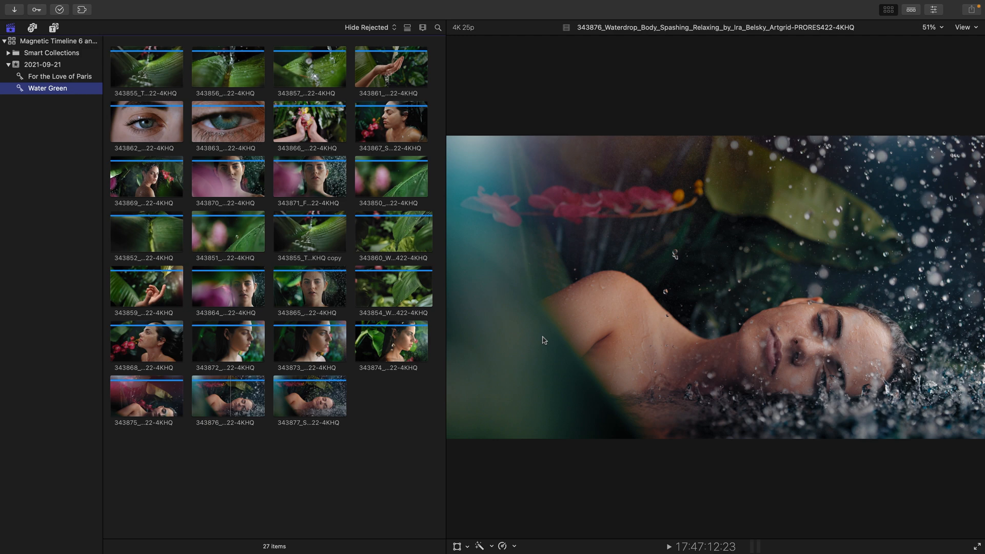
{"action": "mouse_move", "coordinate": [217, 407]}
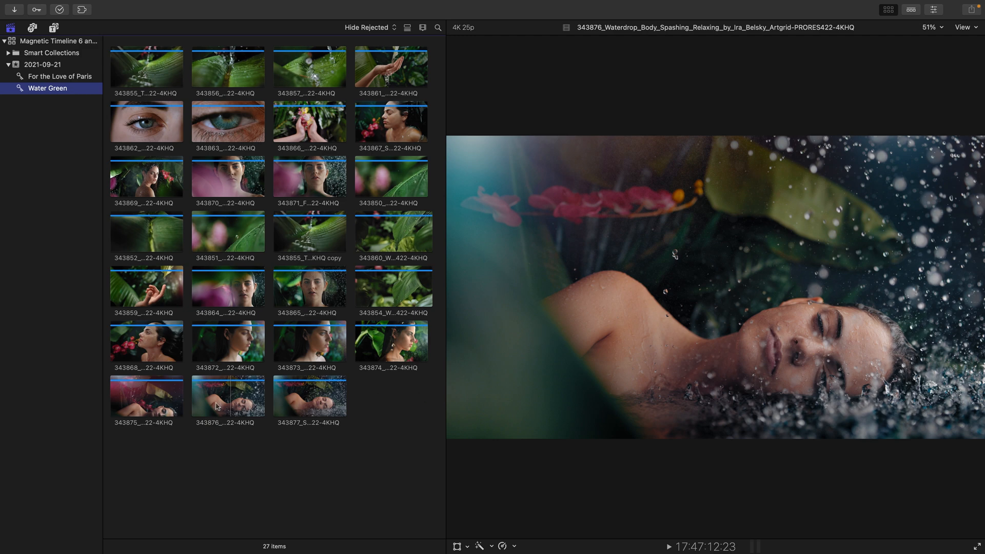
Step: Select the relaxing body-splashing clip 343876 and bring up its context menu
{"action": "left_click", "coordinate": [228, 396]}
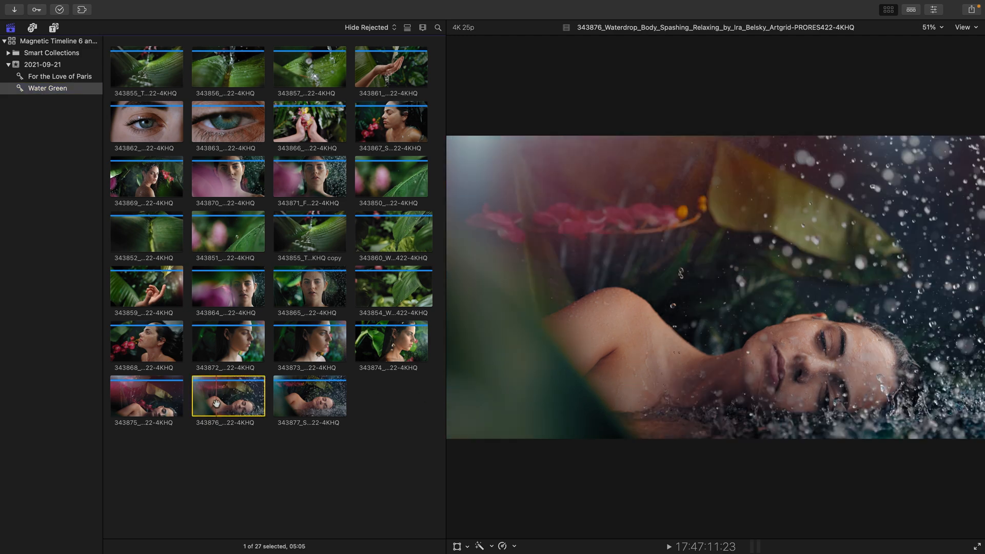
{"action": "right_click", "coordinate": [228, 395]}
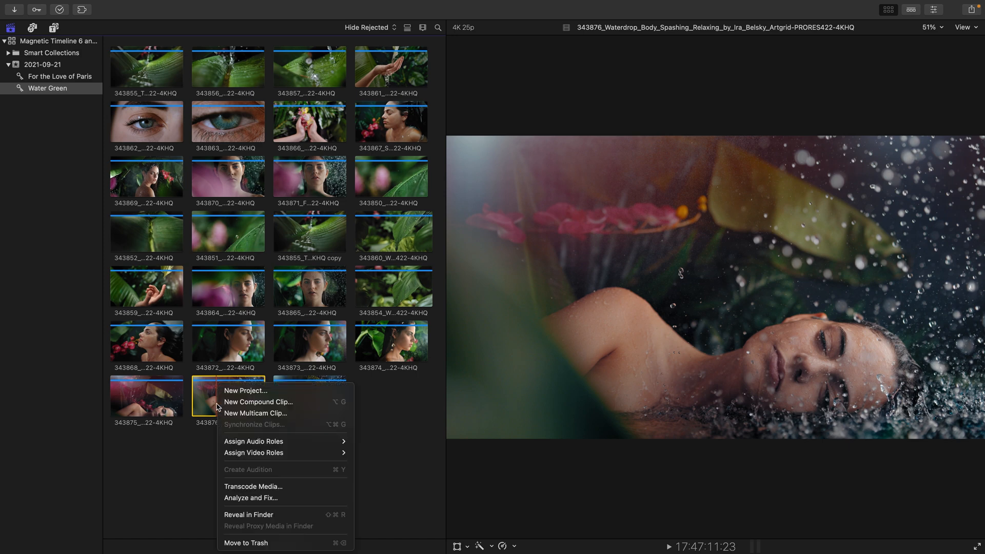
{"action": "mouse_move", "coordinate": [245, 390]}
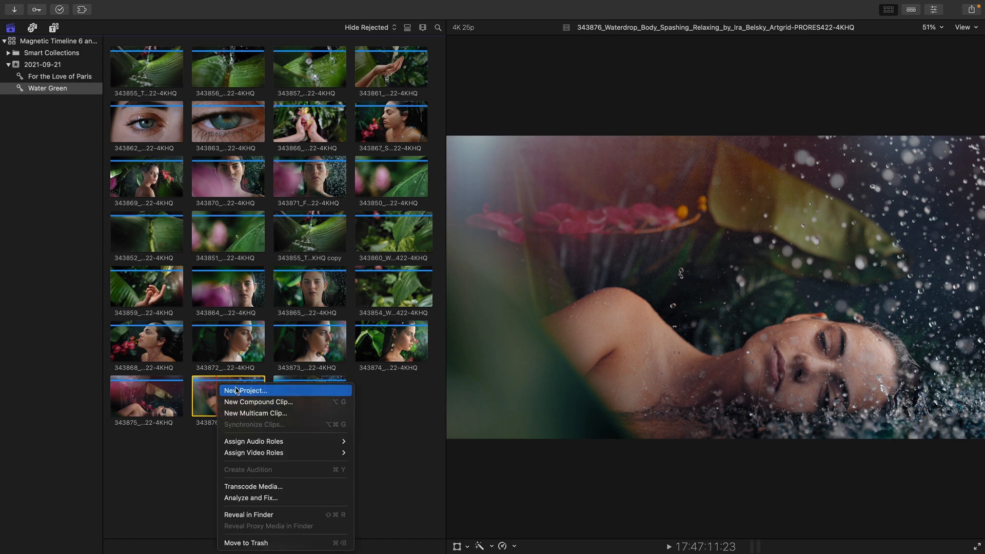
Step: Start a new project from the clip and name it 'Paradise'
{"action": "left_click", "coordinate": [247, 390]}
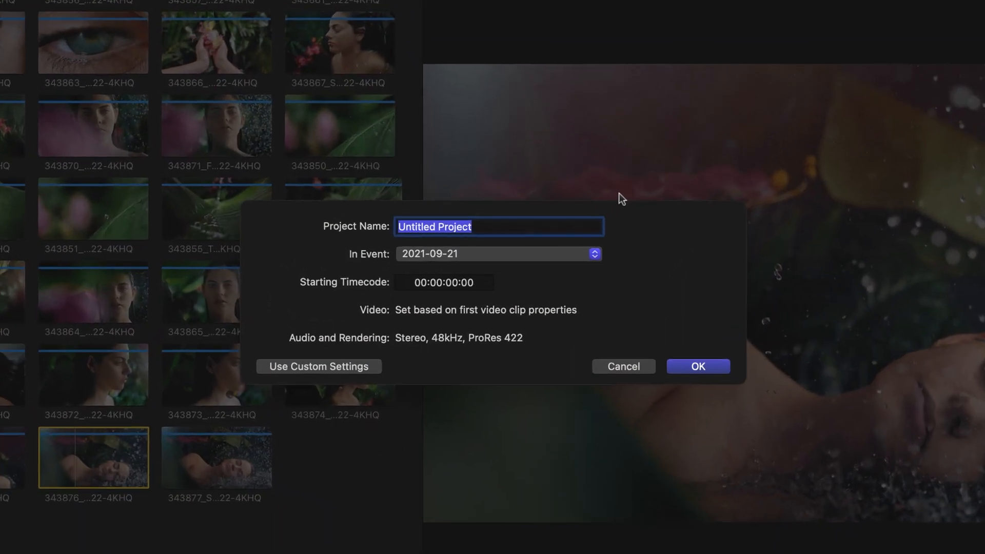
{"action": "type", "text": "Paradise"}
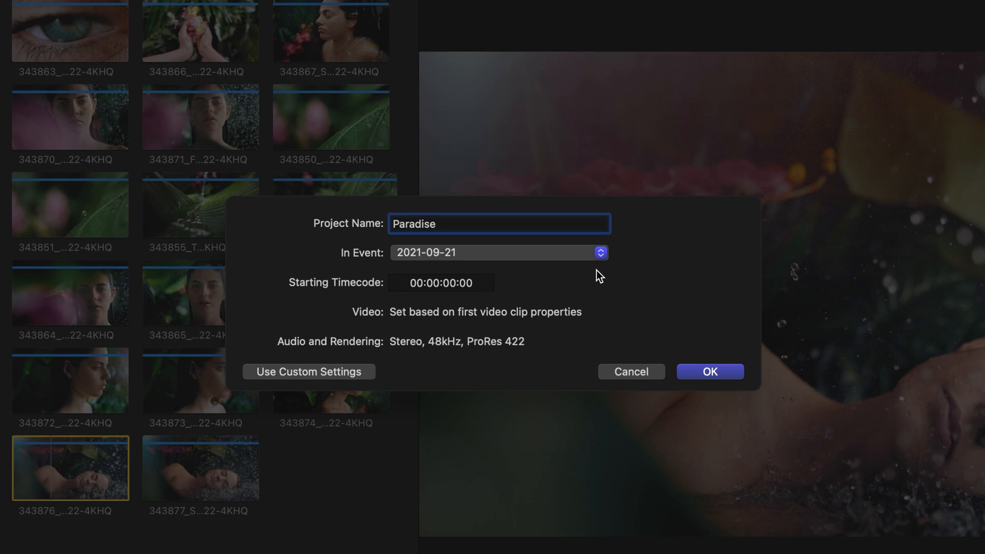
{"action": "mouse_move", "coordinate": [502, 314]}
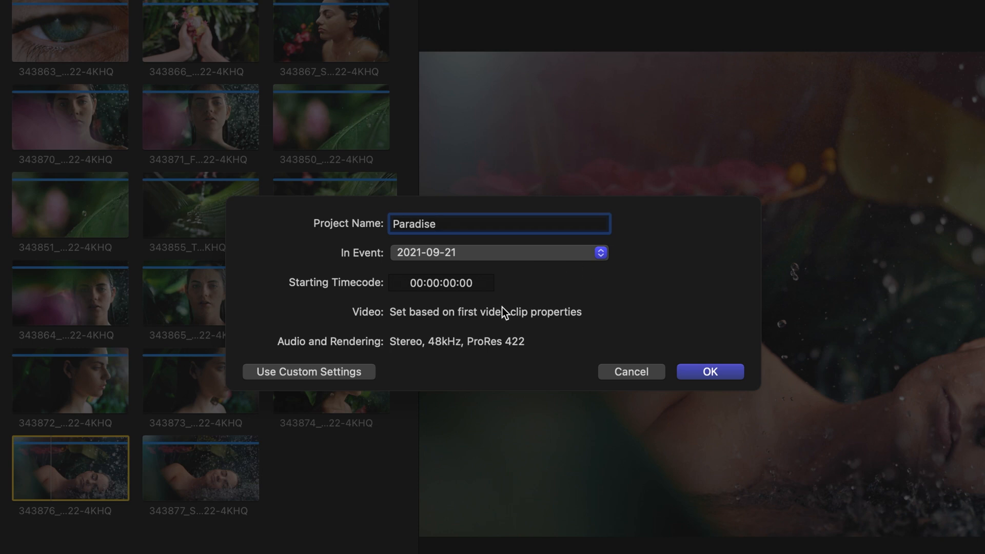
{"action": "mouse_move", "coordinate": [468, 322]}
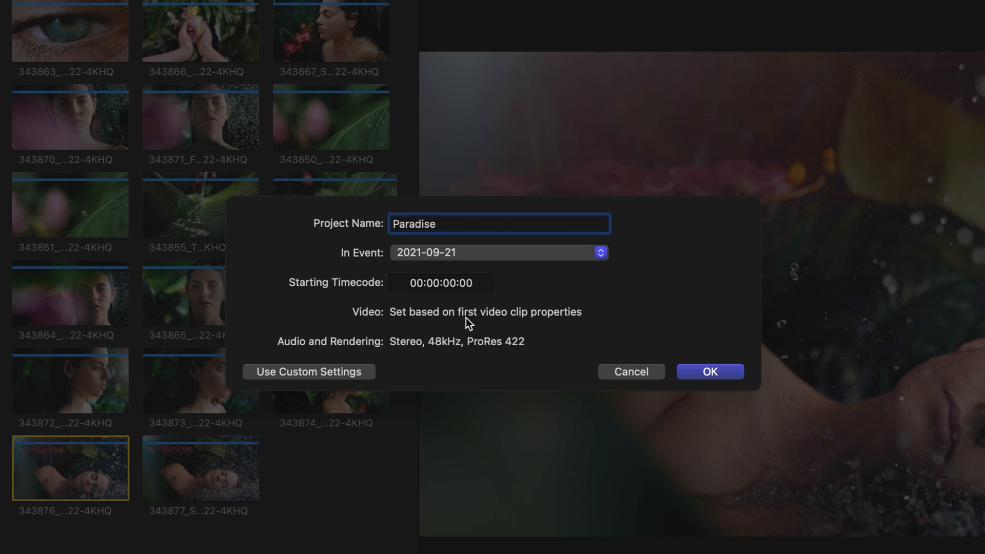
{"action": "mouse_move", "coordinate": [524, 328]}
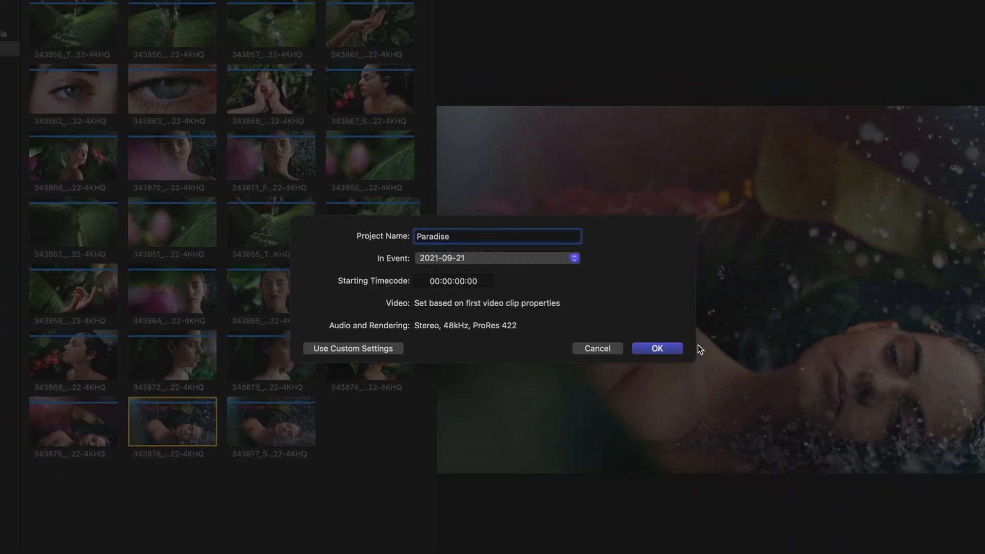
Step: Confirm the Paradise project, add trickling-water leaf clip 343855 copy, and fit the timeline
{"action": "left_click", "coordinate": [656, 348]}
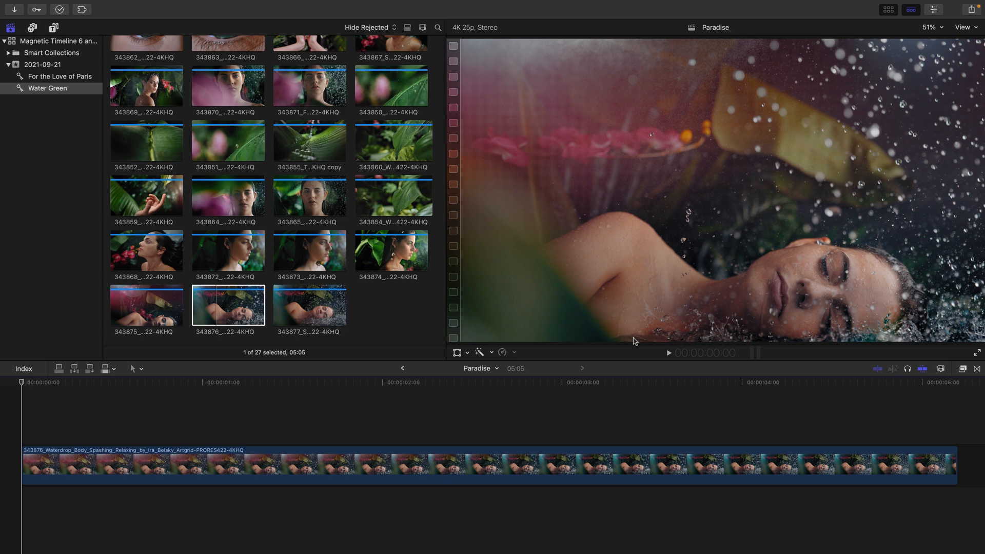
{"action": "mouse_move", "coordinate": [309, 145]}
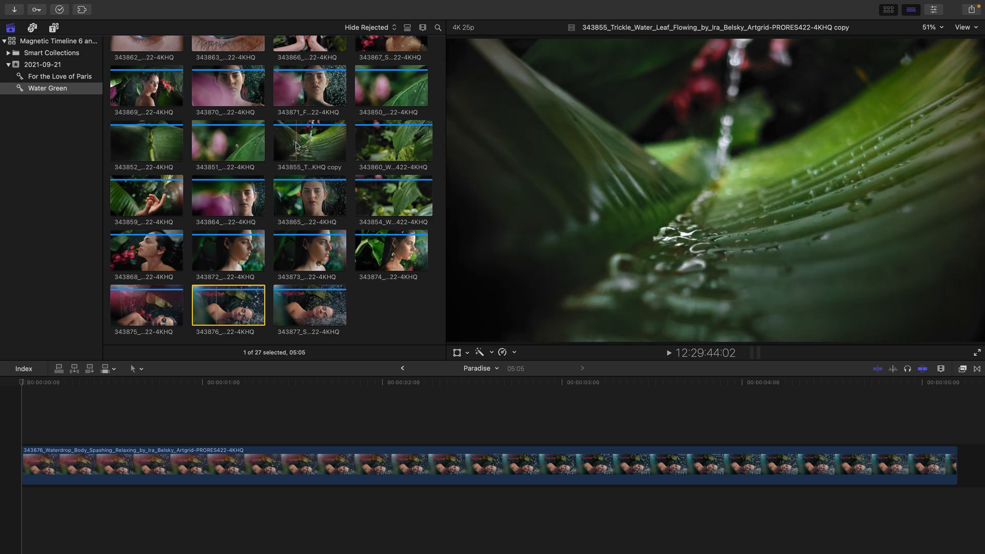
{"action": "left_click", "coordinate": [309, 140]}
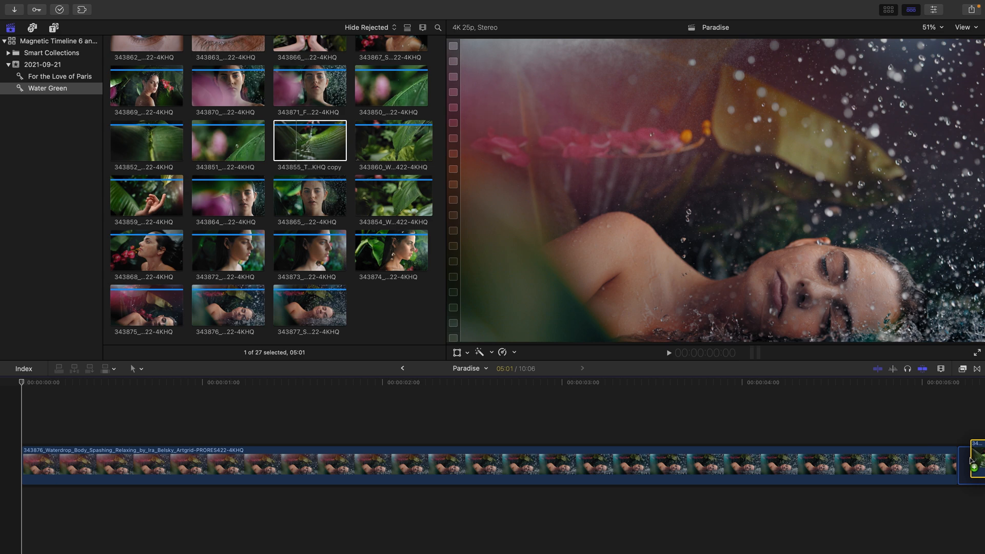
{"action": "mouse_move", "coordinate": [973, 459]}
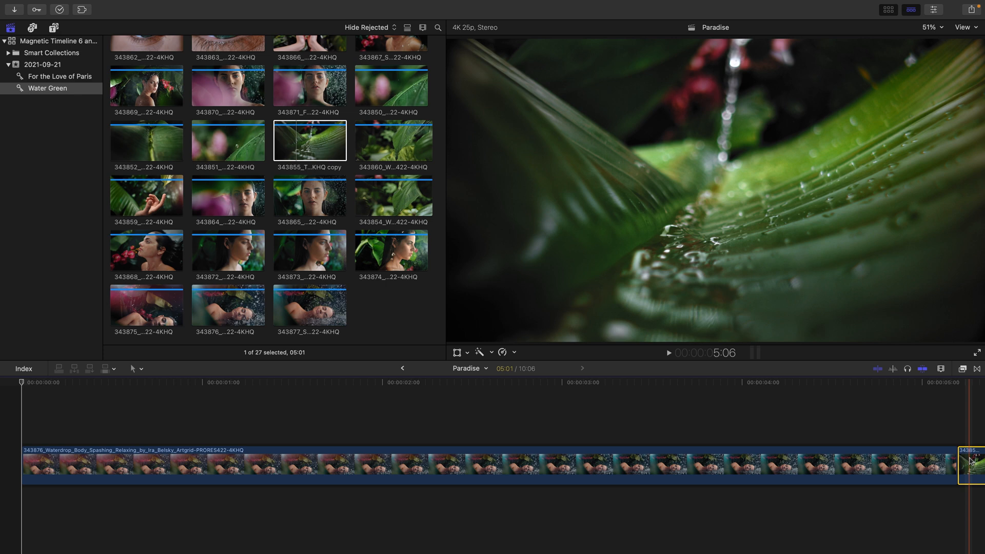
{"action": "key", "text": "shift"}
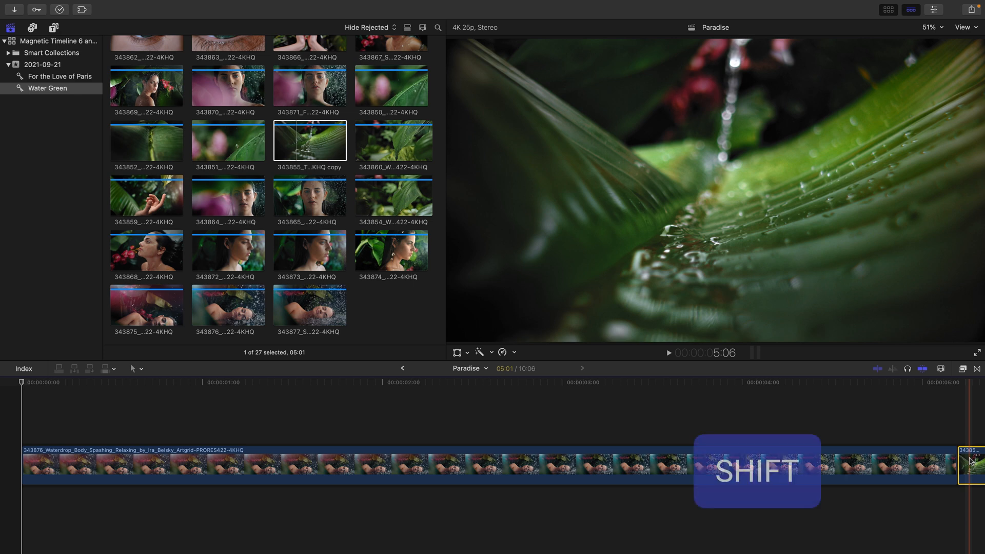
{"action": "key", "text": "shift+z"}
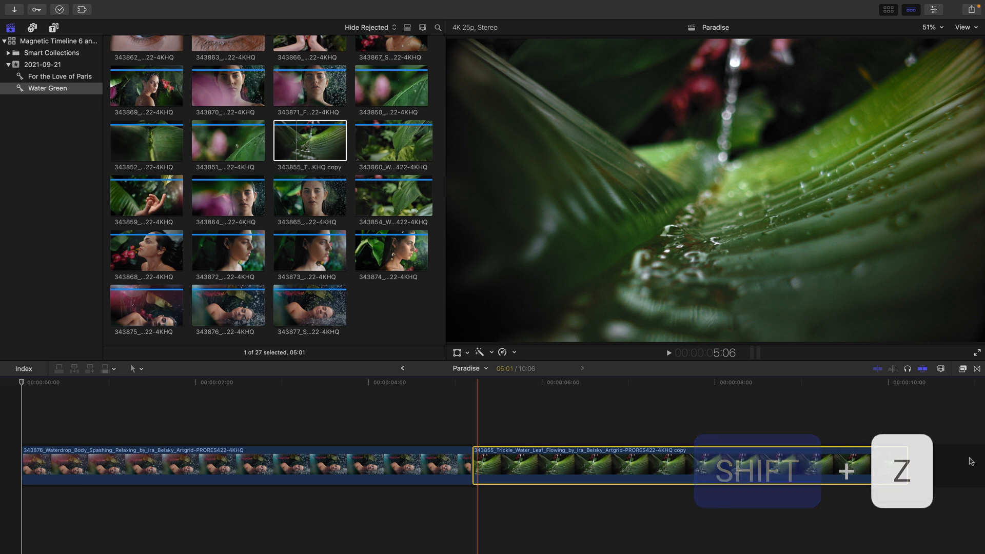
{"action": "key", "text": "shift+z"}
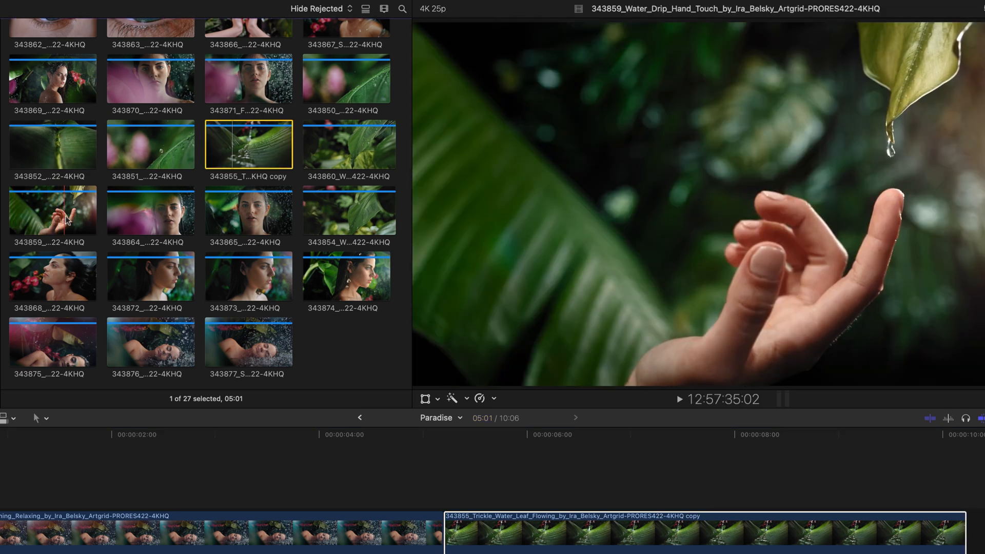
{"action": "mouse_move", "coordinate": [25, 216]}
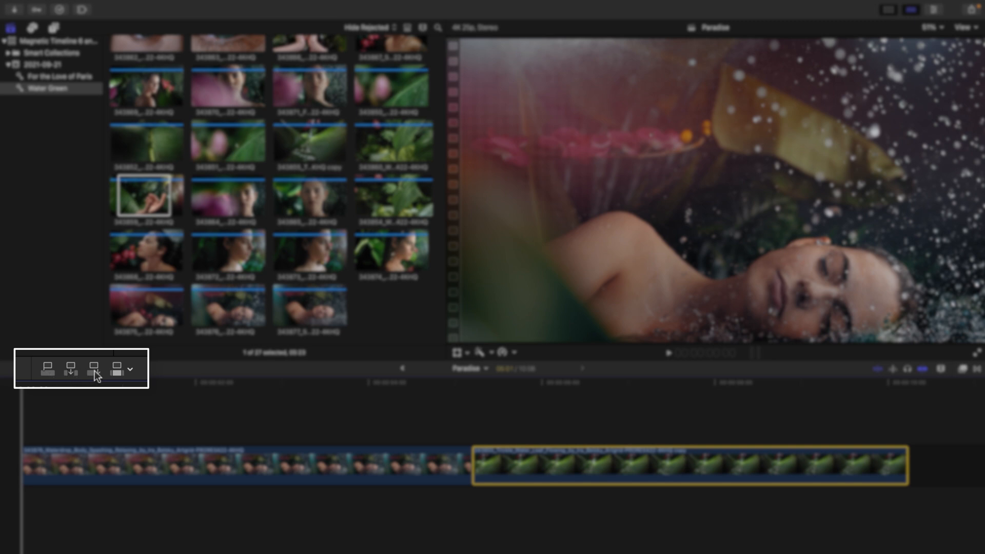
{"action": "mouse_move", "coordinate": [93, 369]}
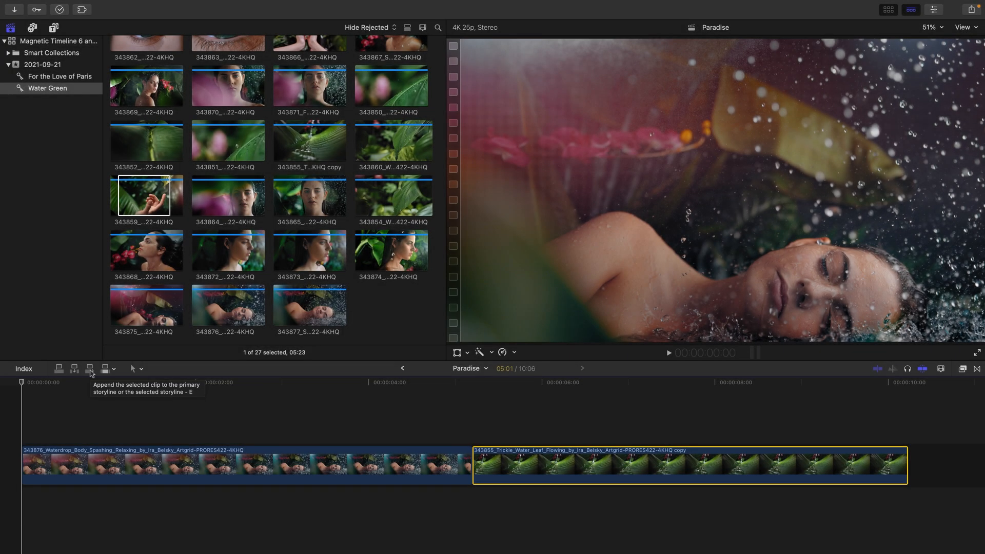
Step: Append hand-touch water-drip clip 343859 as the third clip and fit the timeline
{"action": "left_click", "coordinate": [90, 369]}
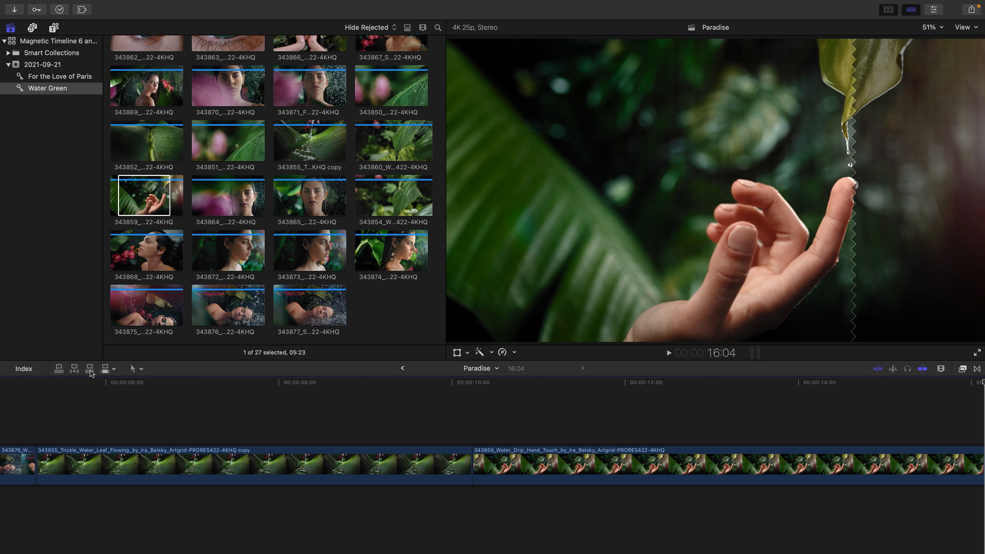
{"action": "key", "text": "shift+z"}
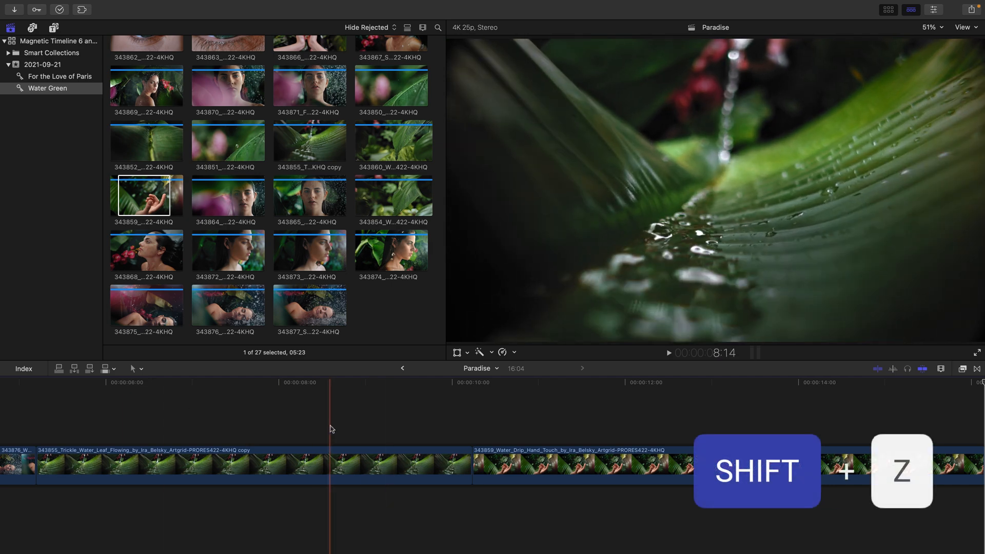
{"action": "key", "text": "shift+z"}
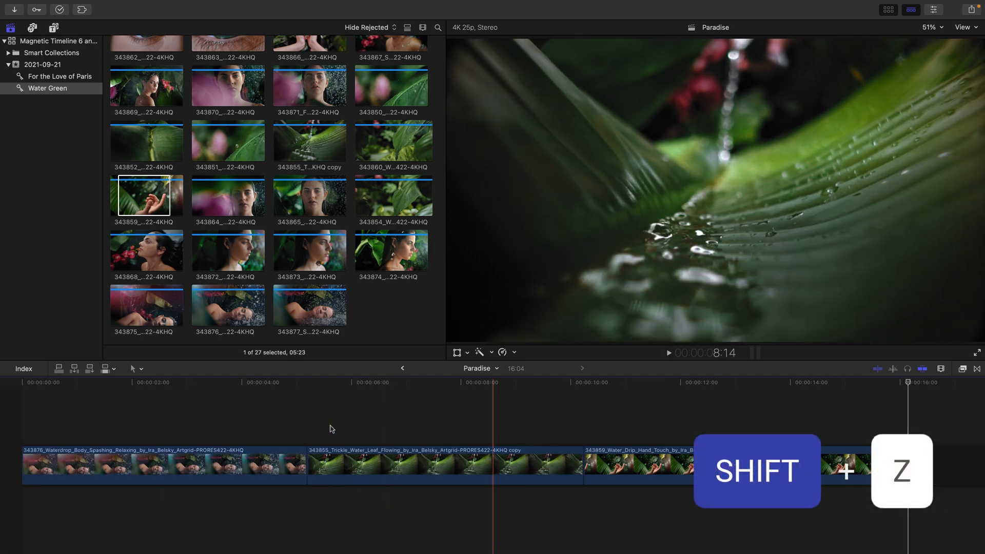
{"action": "key", "text": "shift+z"}
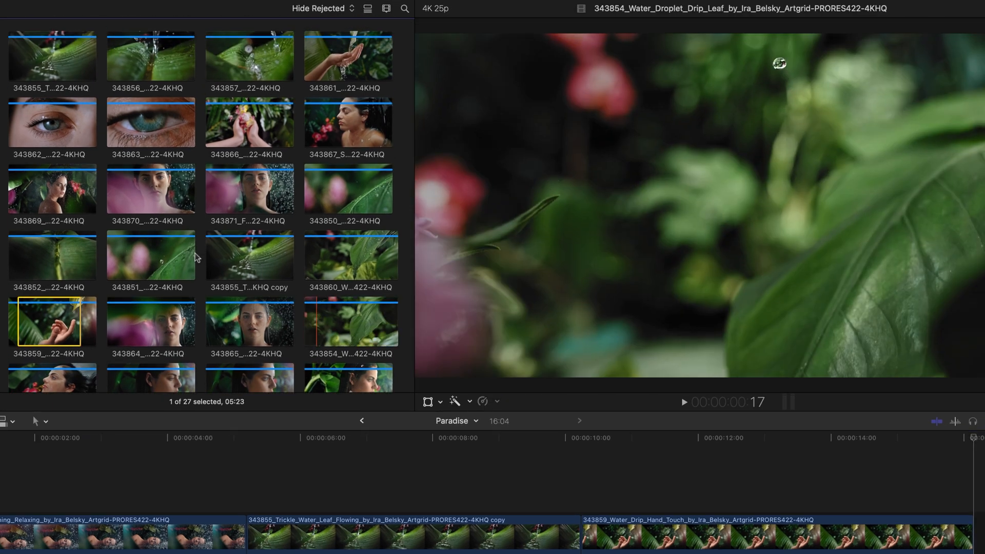
{"action": "mouse_move", "coordinate": [52, 188]}
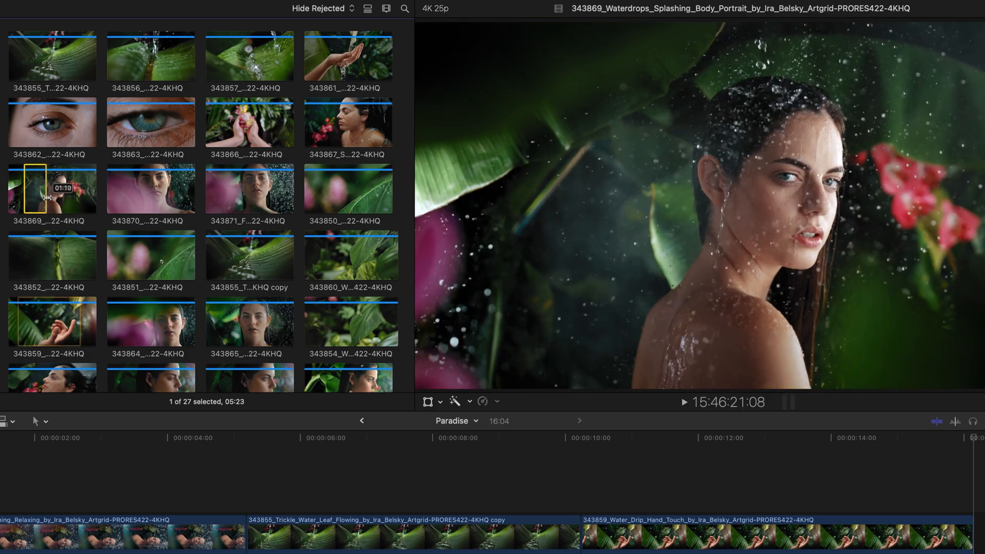
{"action": "mouse_move", "coordinate": [59, 188]}
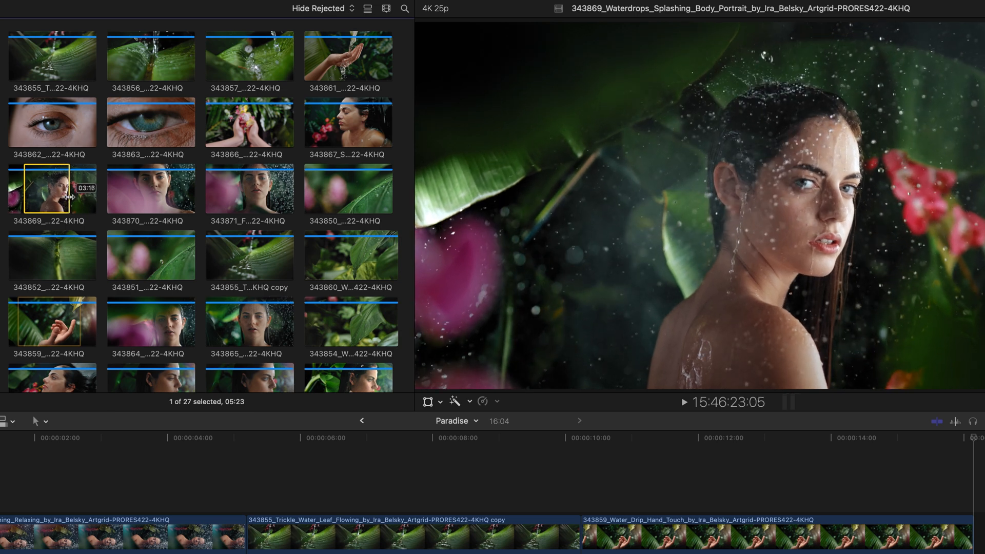
{"action": "mouse_move", "coordinate": [70, 188]}
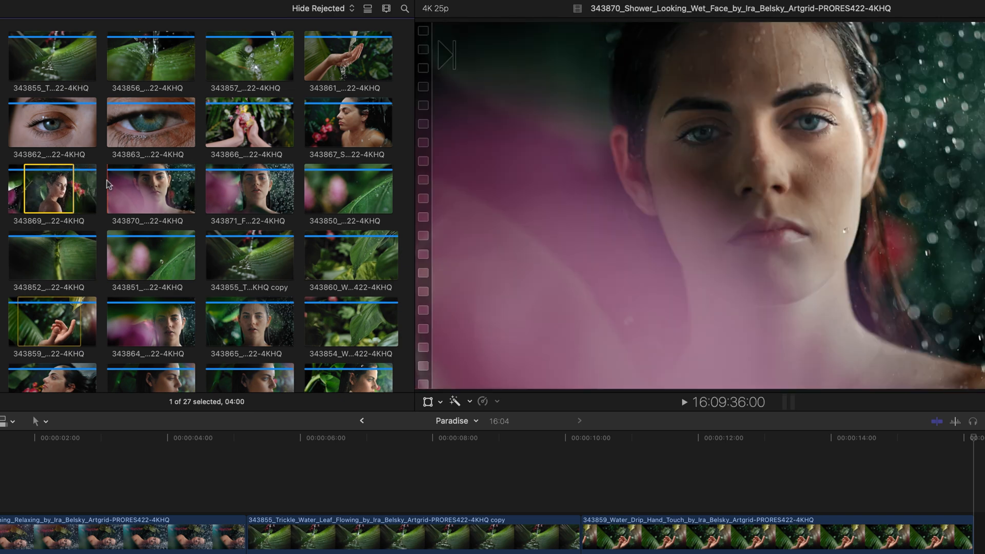
Step: Mark about 4-second ranges on clips 343869 and 343870
{"action": "key", "text": "cmd"}
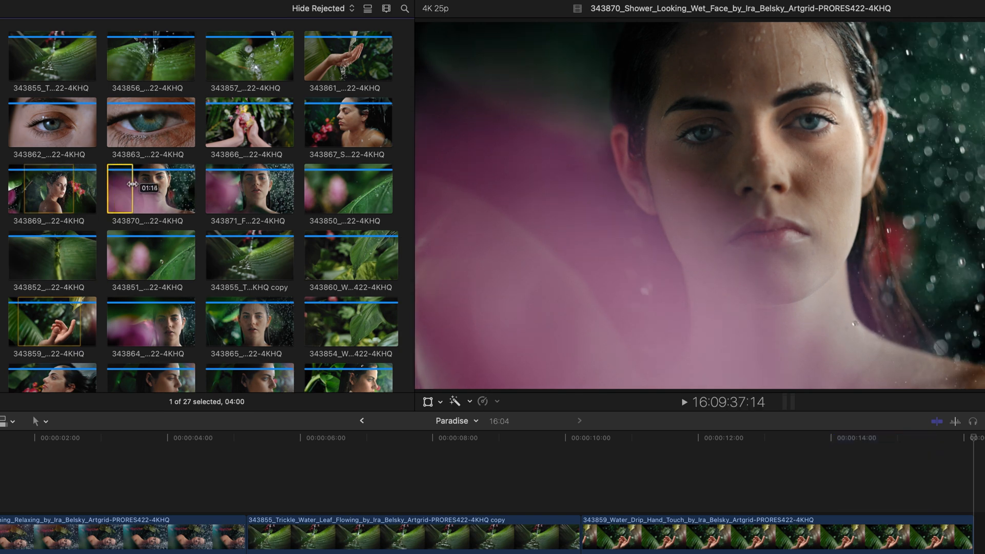
{"action": "mouse_move", "coordinate": [151, 187]}
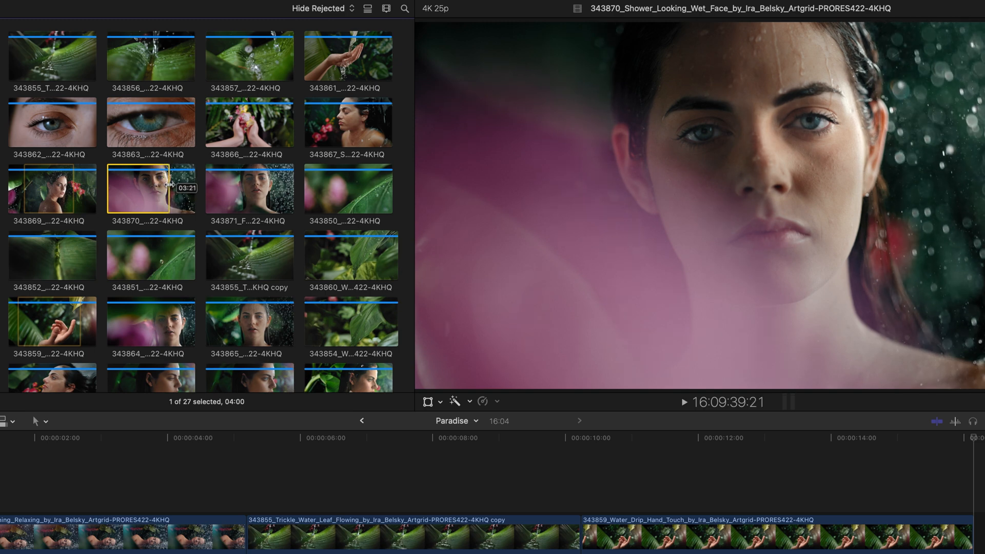
{"action": "mouse_move", "coordinate": [178, 188]}
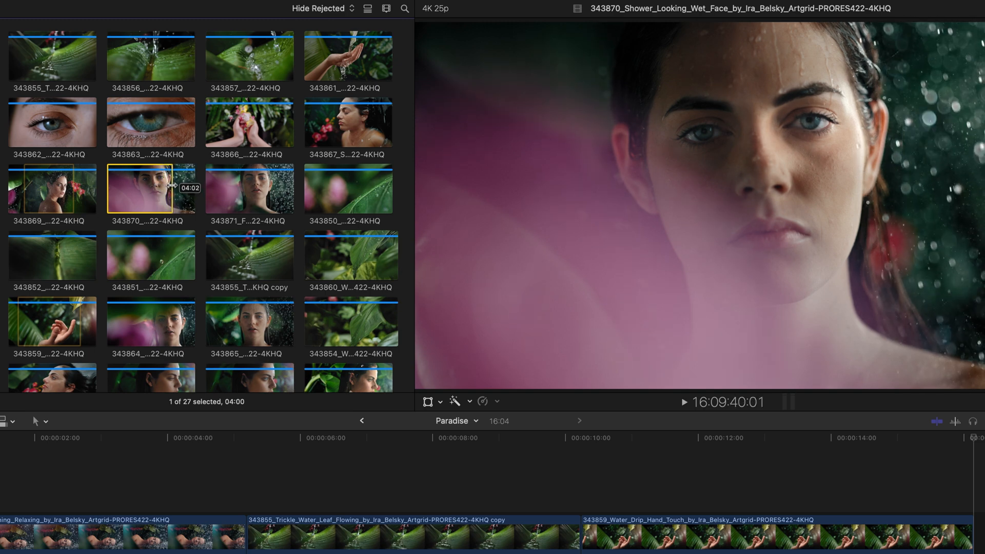
{"action": "left_click", "coordinate": [51, 188]}
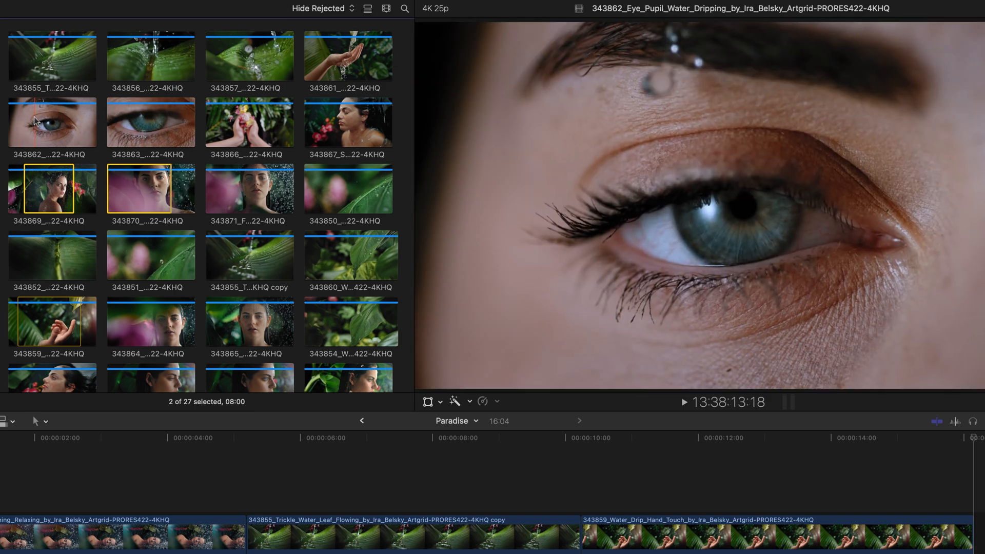
Step: Add an eye-pupil clip range to the selection and append all three clips
{"action": "key", "text": "cmd"}
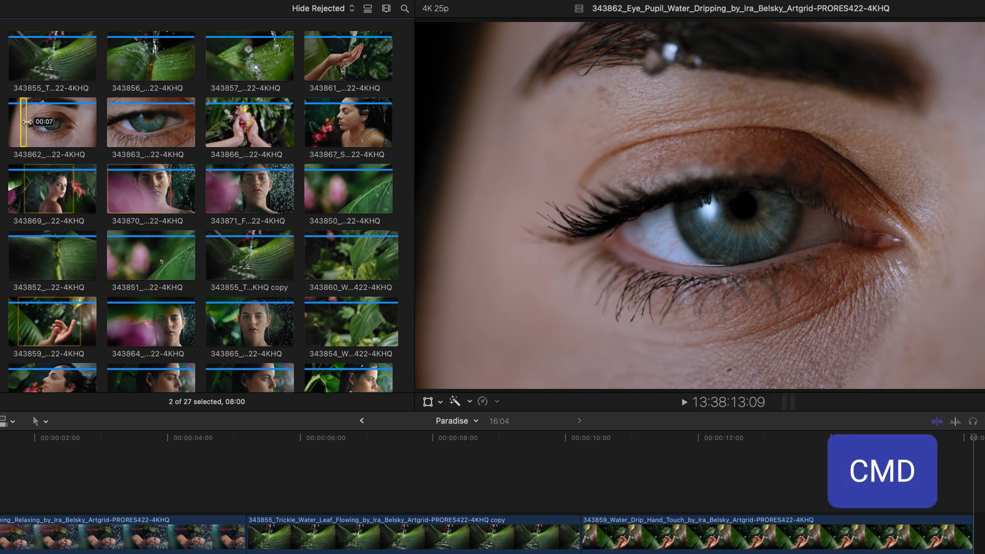
{"action": "mouse_move", "coordinate": [60, 122]}
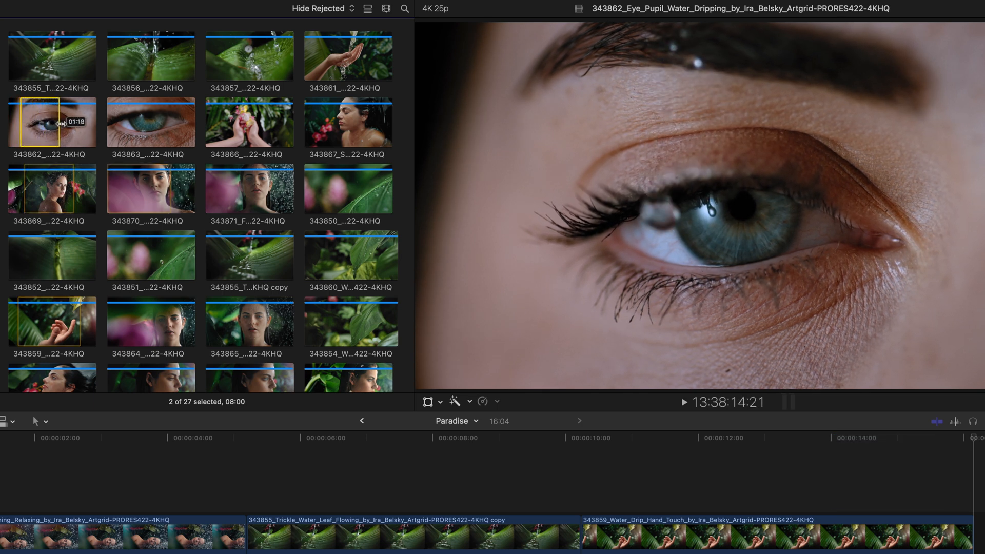
{"action": "mouse_move", "coordinate": [78, 121]}
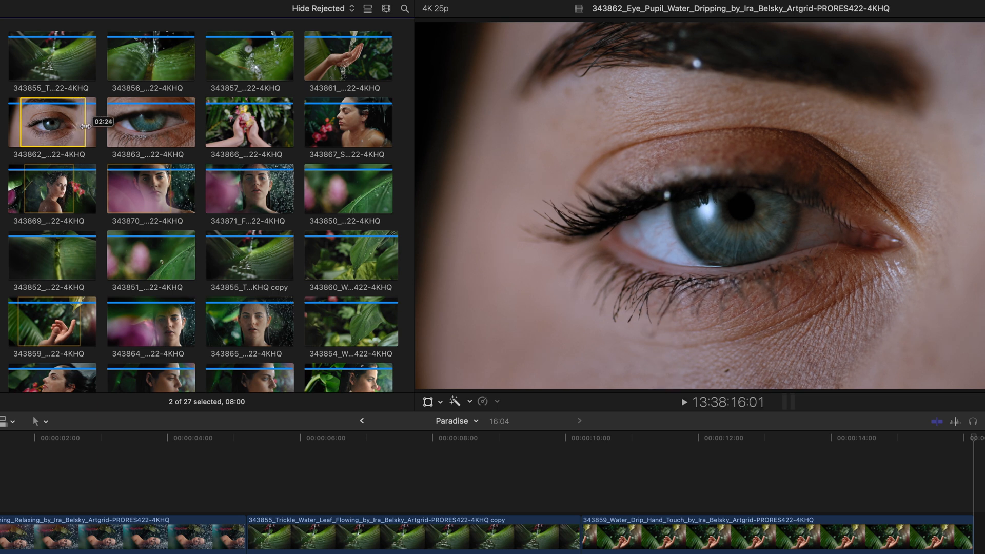
{"action": "mouse_move", "coordinate": [90, 122]}
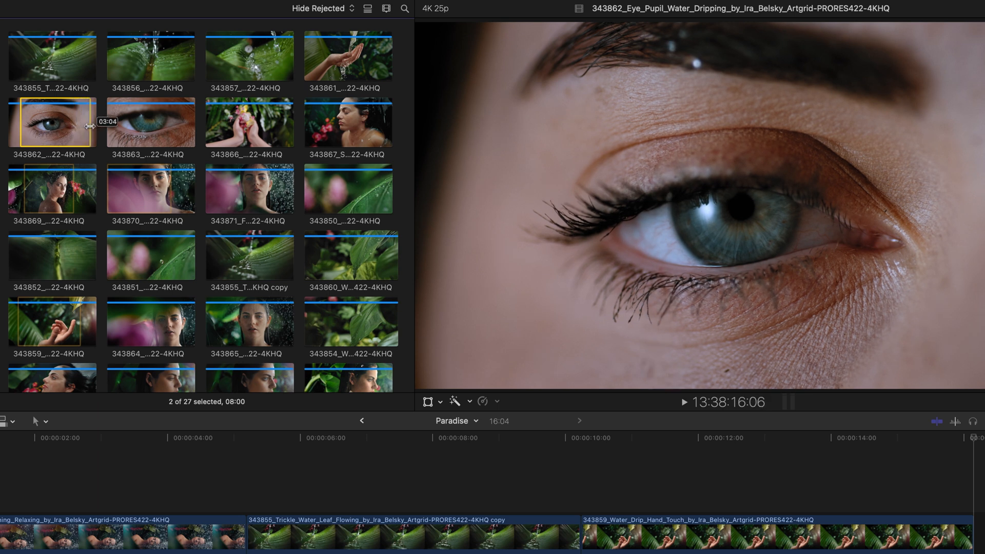
{"action": "left_click", "coordinate": [150, 187]}
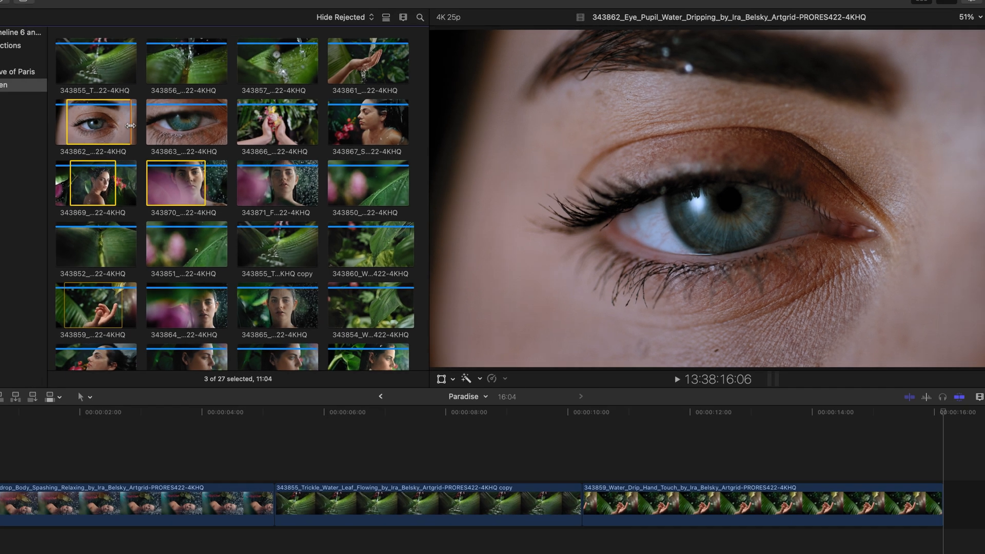
{"action": "key", "text": "e"}
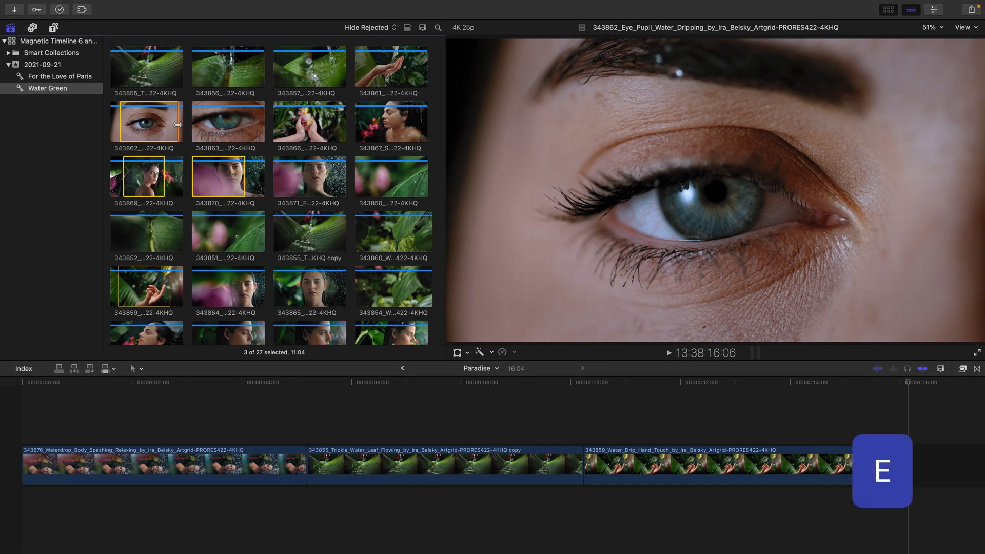
{"action": "scroll", "scroll_direction": "right", "scroll_amount": 3}
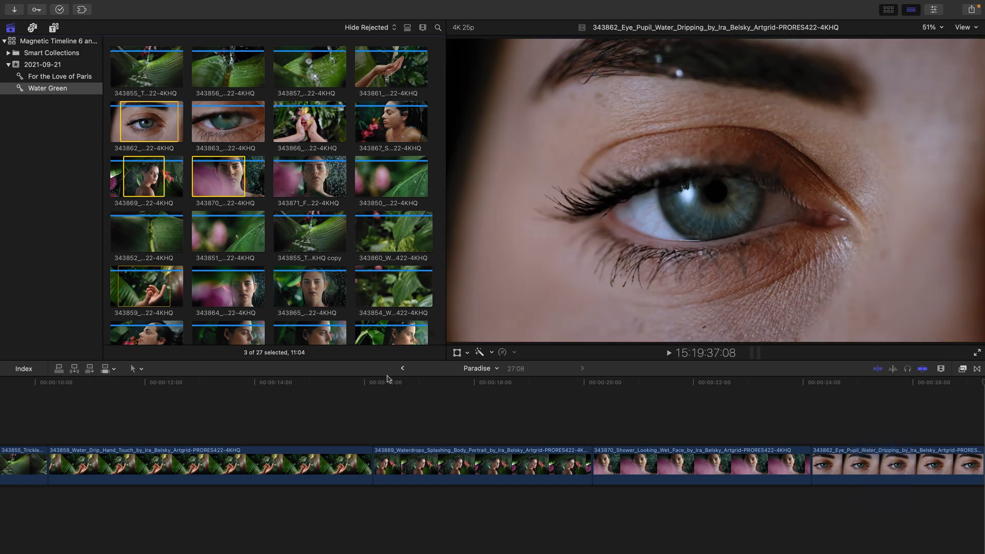
{"action": "left_click", "coordinate": [377, 381]}
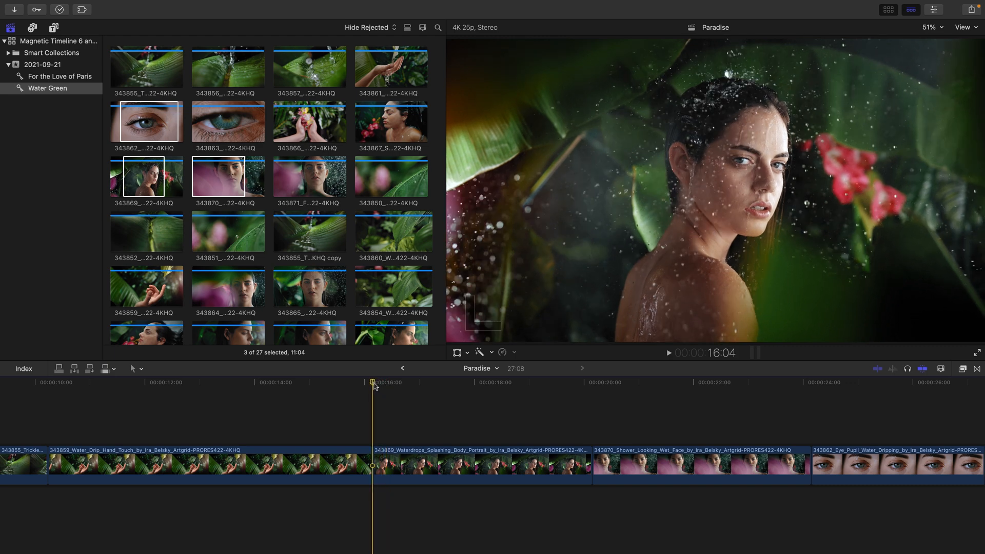
{"action": "mouse_move", "coordinate": [758, 332]}
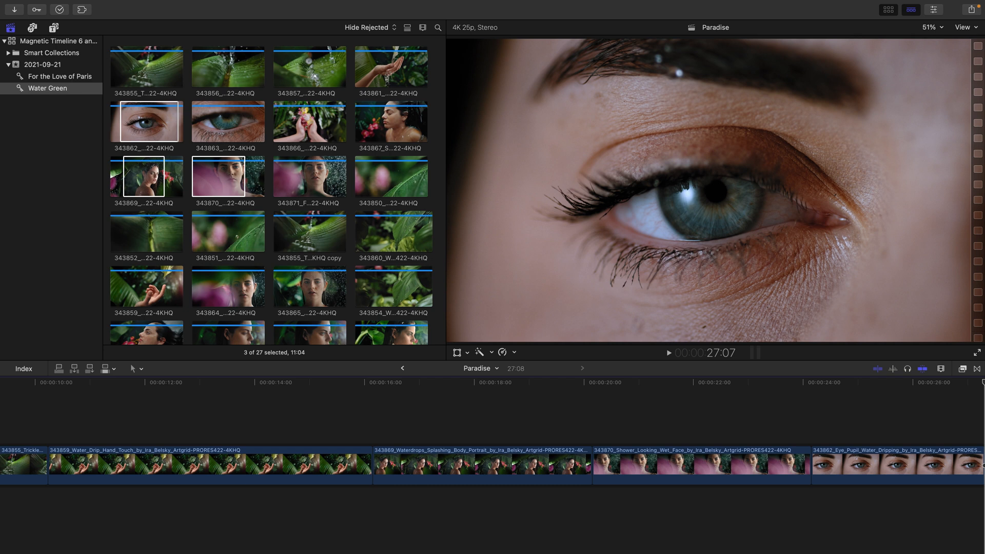
{"action": "mouse_move", "coordinate": [934, 352]}
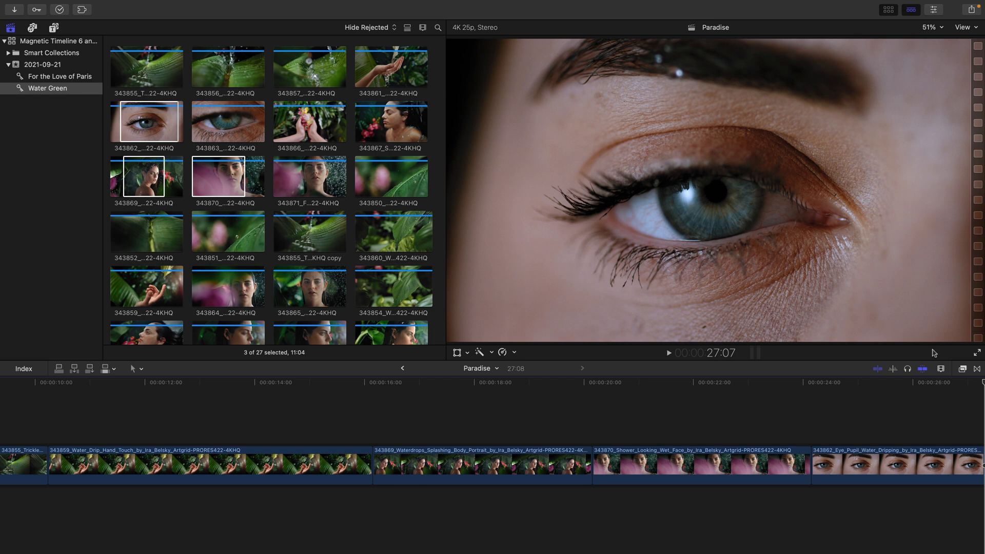
Step: Insert a range of droplet-on-leaf clip 343854 between the trickling-leaf and hand-touch clips
{"action": "key", "text": "shift+z"}
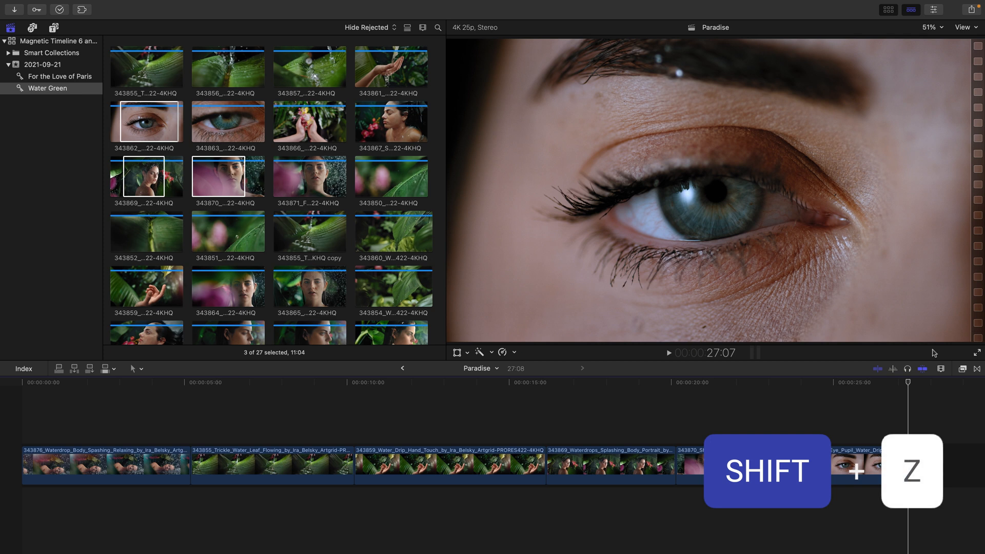
{"action": "key", "text": "shift+z"}
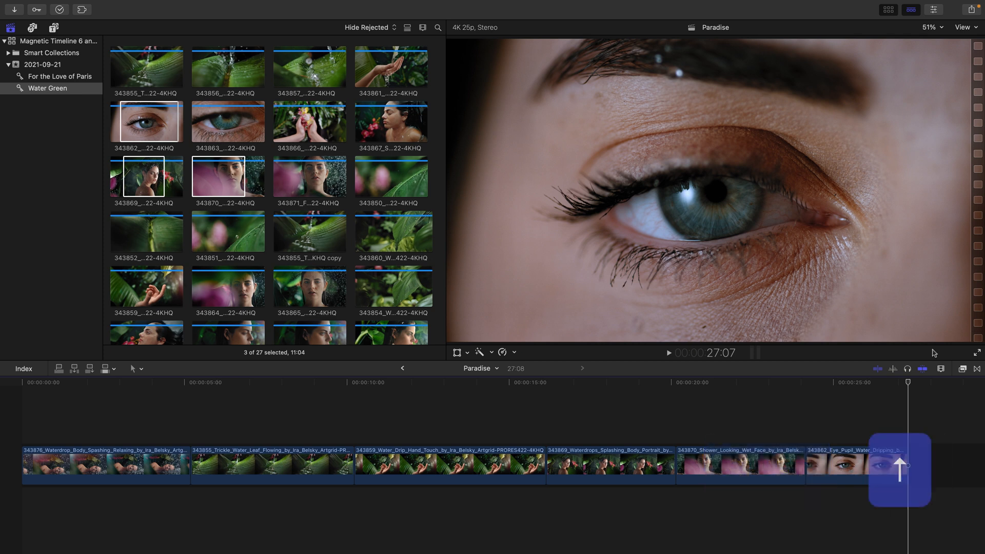
{"action": "left_click", "coordinate": [545, 381]}
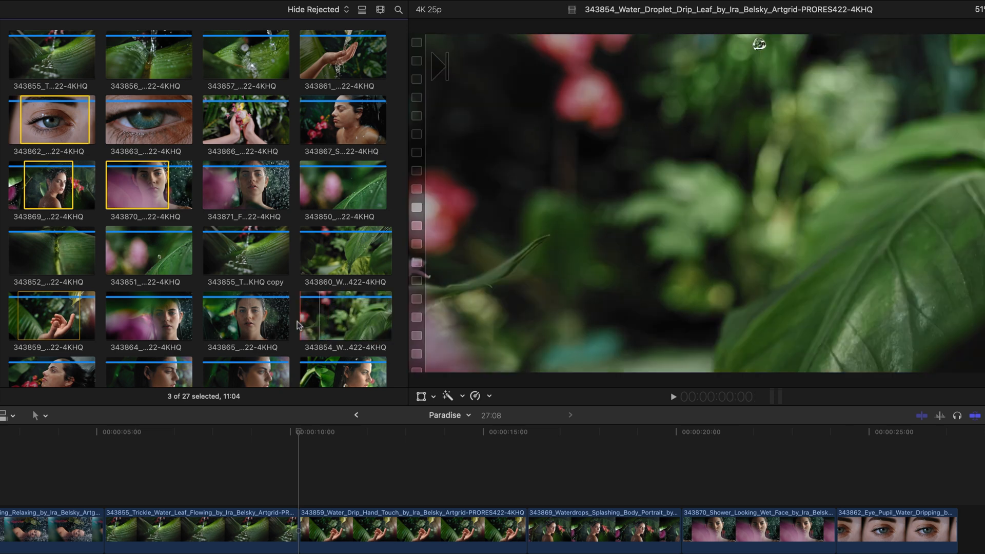
{"action": "left_click", "coordinate": [345, 315]}
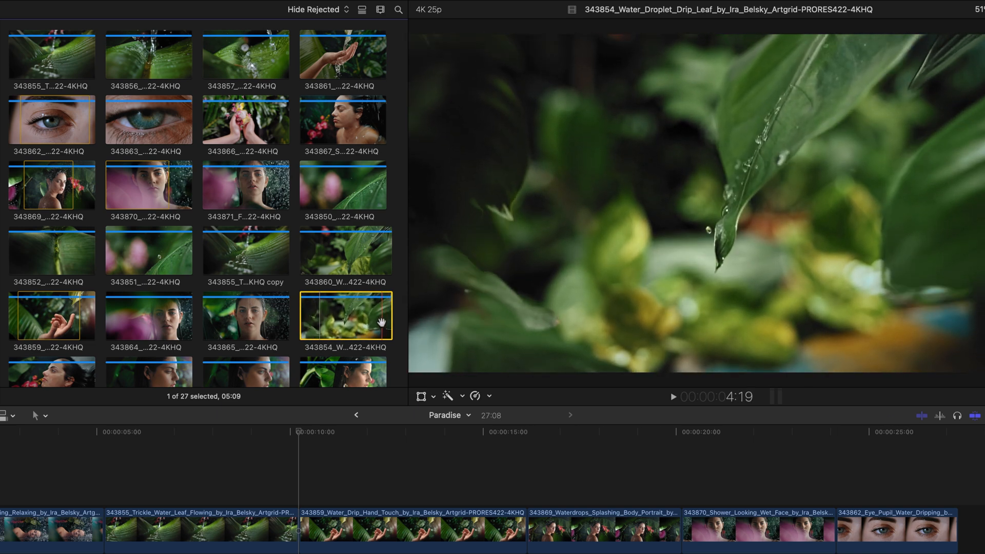
{"action": "key", "text": "0"}
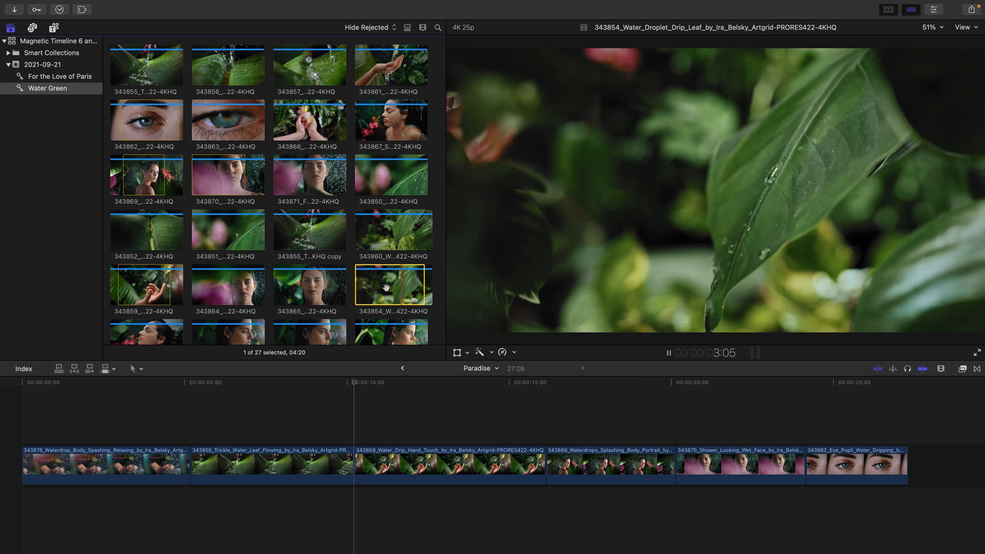
{"action": "left_click", "coordinate": [669, 352]}
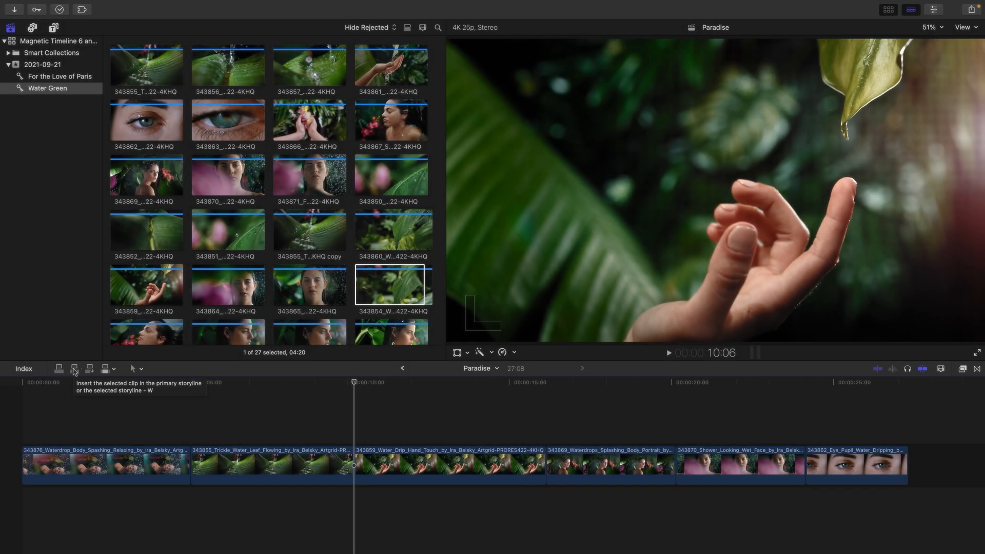
{"action": "left_click", "coordinate": [74, 369]}
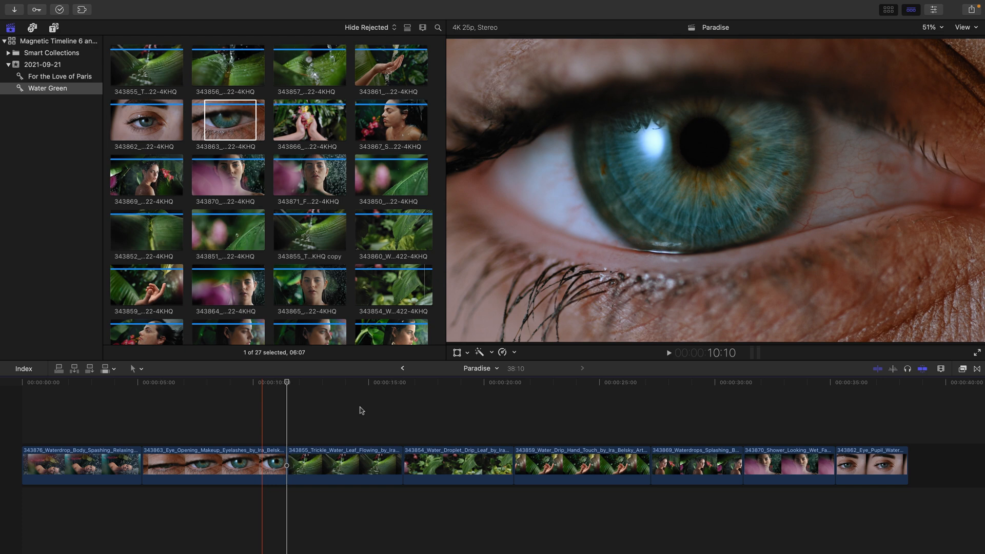
Step: Find the brand-new-day music track in the event and connect it beneath the clips
{"action": "key", "text": "home"}
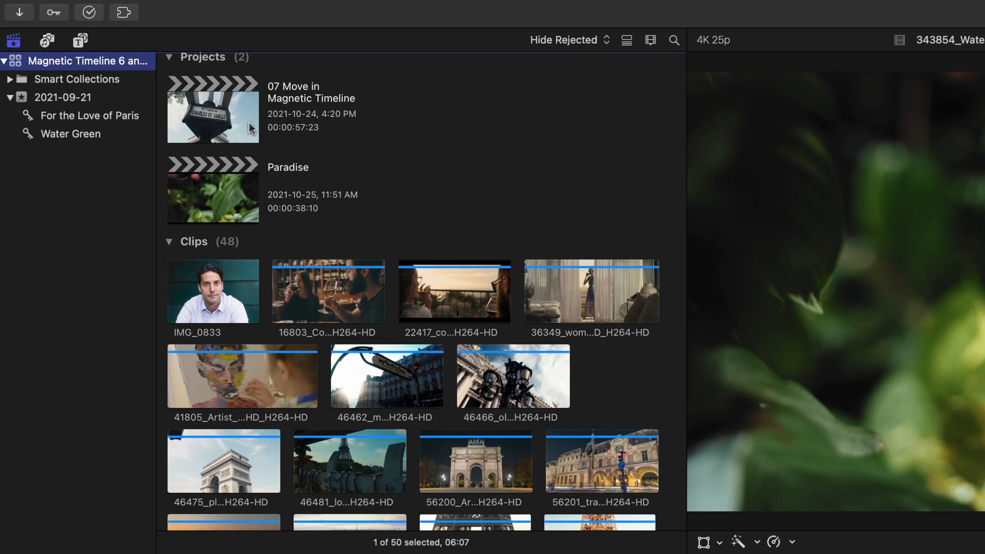
{"action": "scroll", "scroll_direction": "down", "scroll_amount": 3}
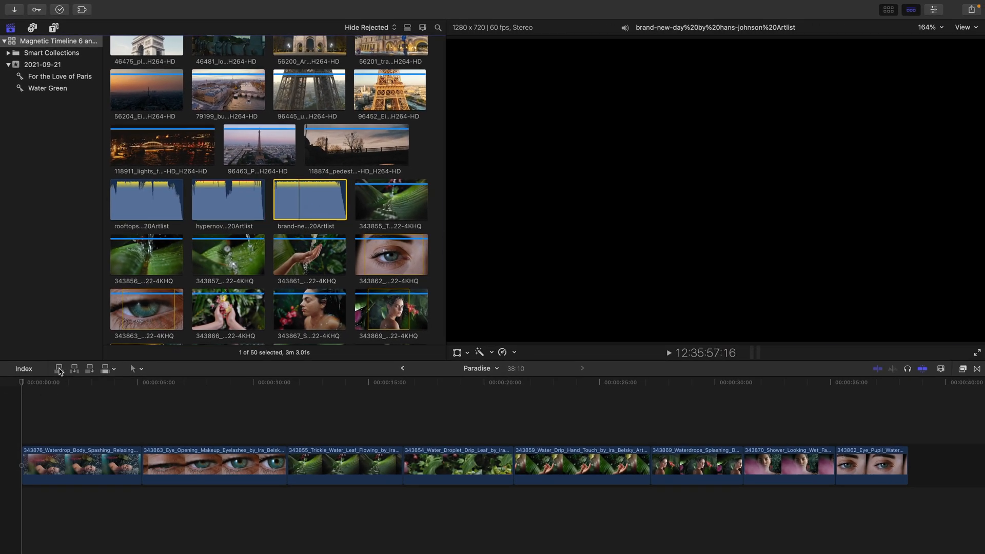
{"action": "left_click", "coordinate": [59, 369]}
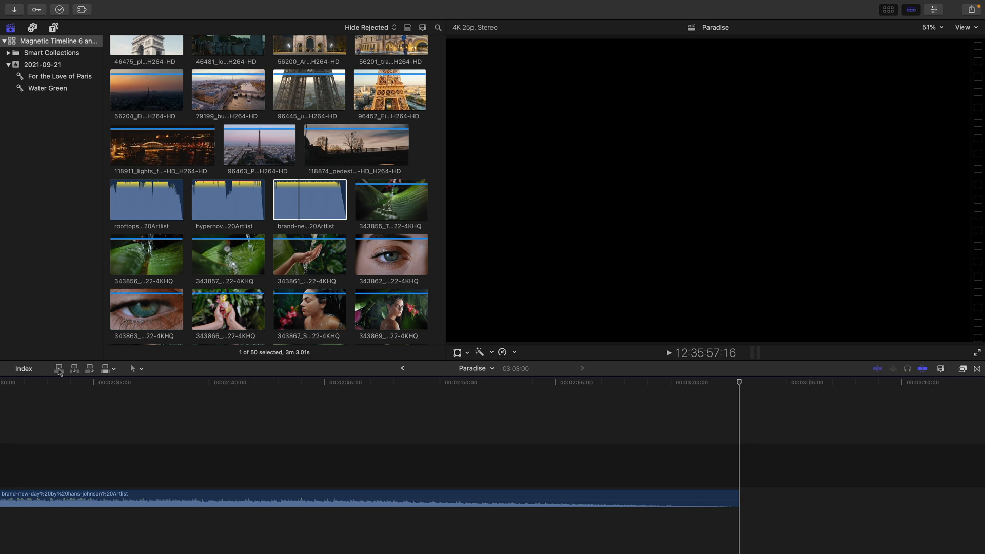
{"action": "left_click", "coordinate": [74, 408]}
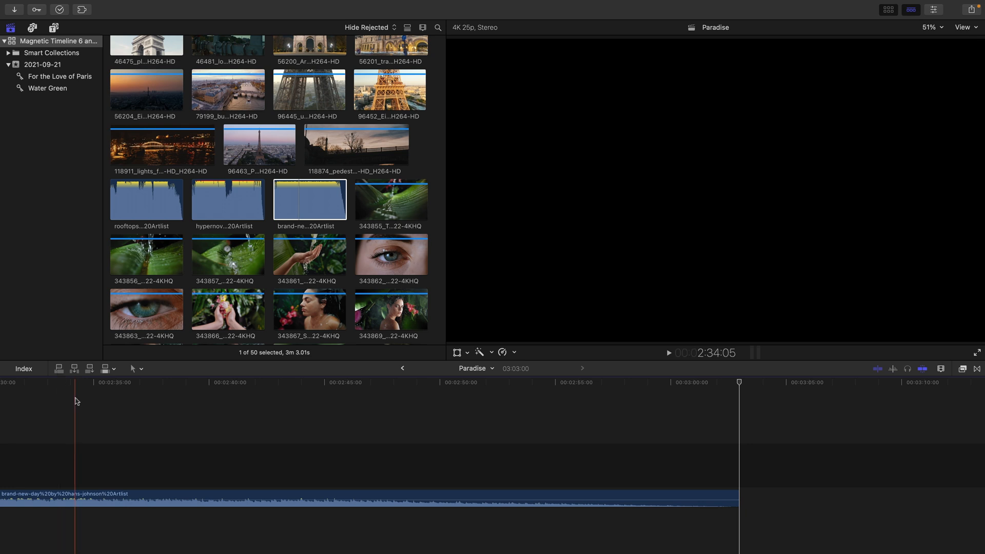
Step: Trim the brand-new-day music to end with the video, bringing Paradise to 38:10
{"action": "key", "text": "shift+z"}
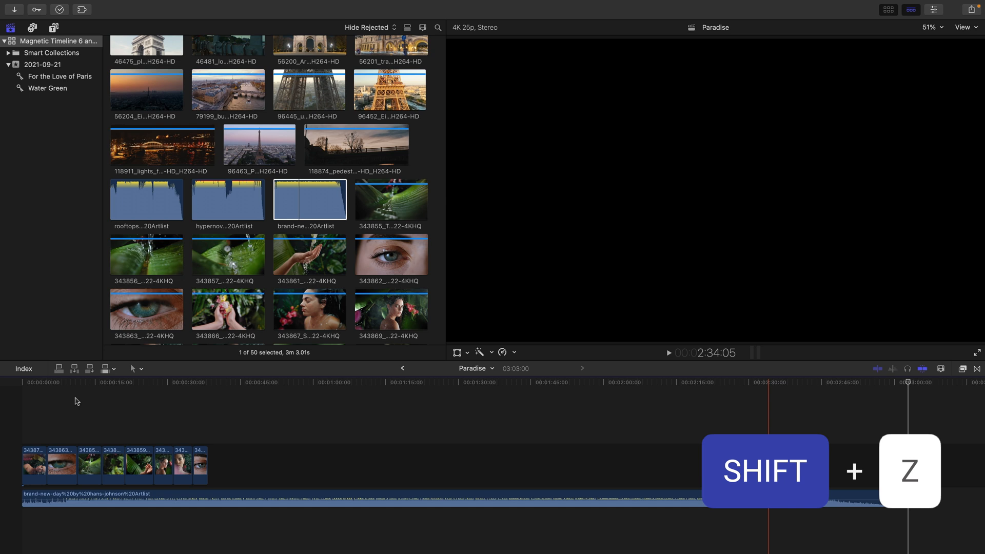
{"action": "key", "text": "shift+z"}
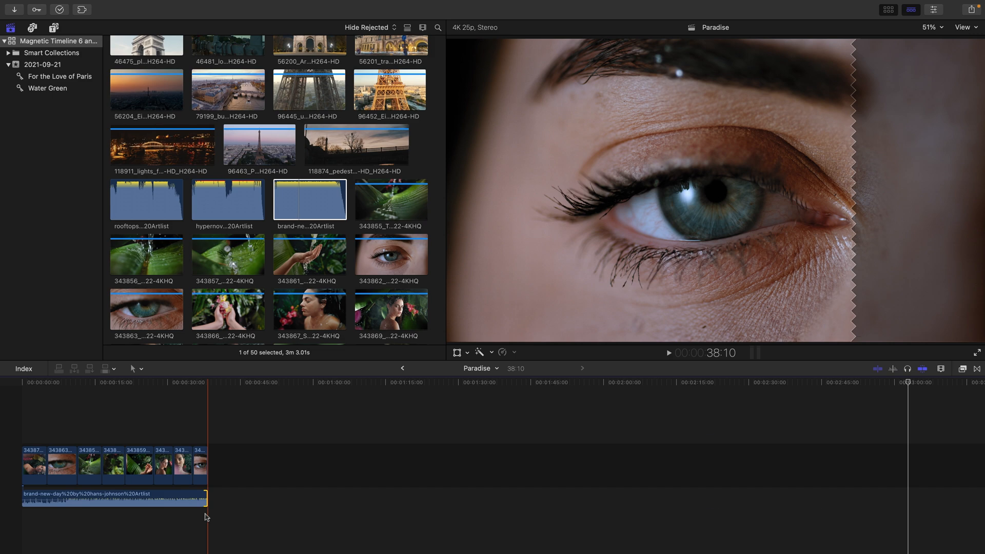
{"action": "key", "text": "shift+z"}
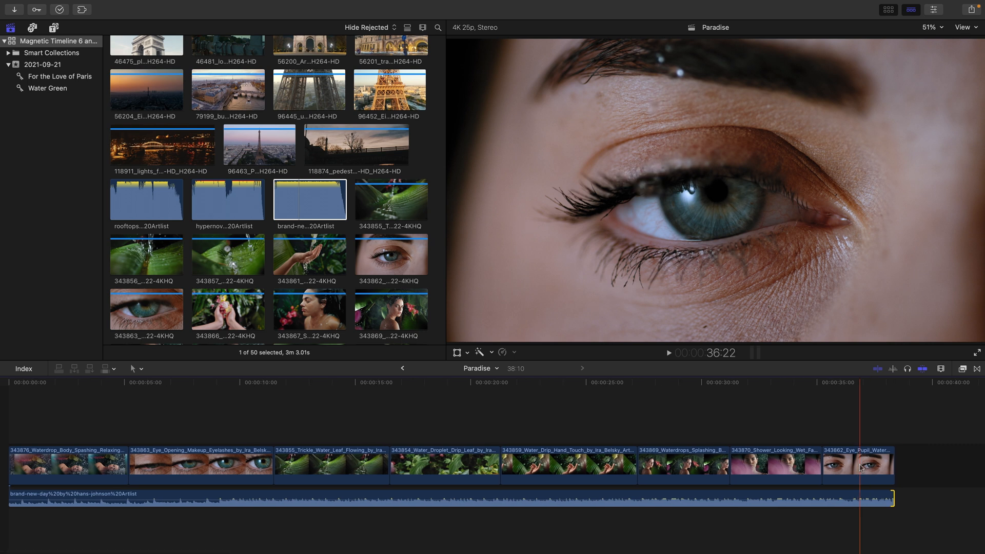
Step: Connect an mTitle Cinematic 2 01 title reading 'OBSCURITY' above the final eye clip
{"action": "left_click", "coordinate": [857, 465]}
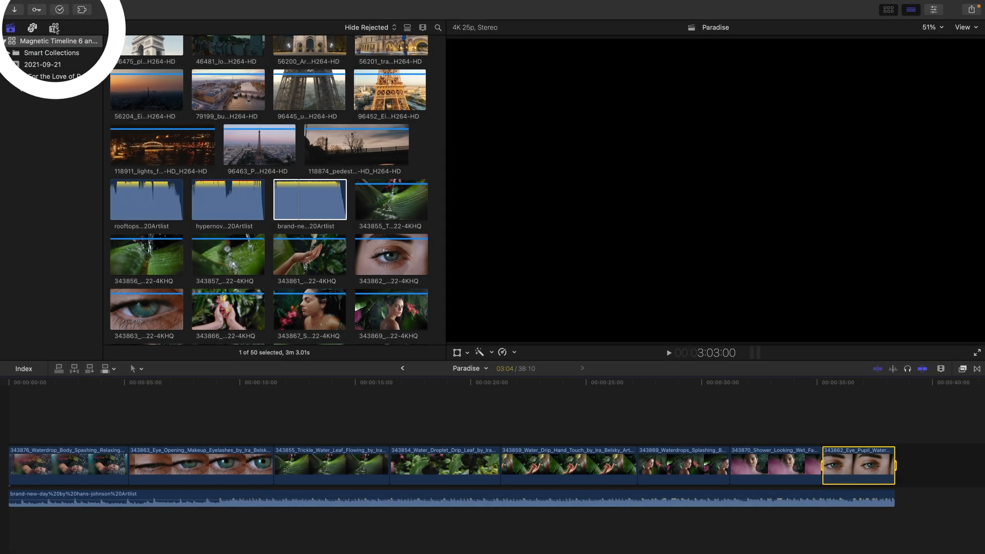
{"action": "left_click", "coordinate": [54, 27]}
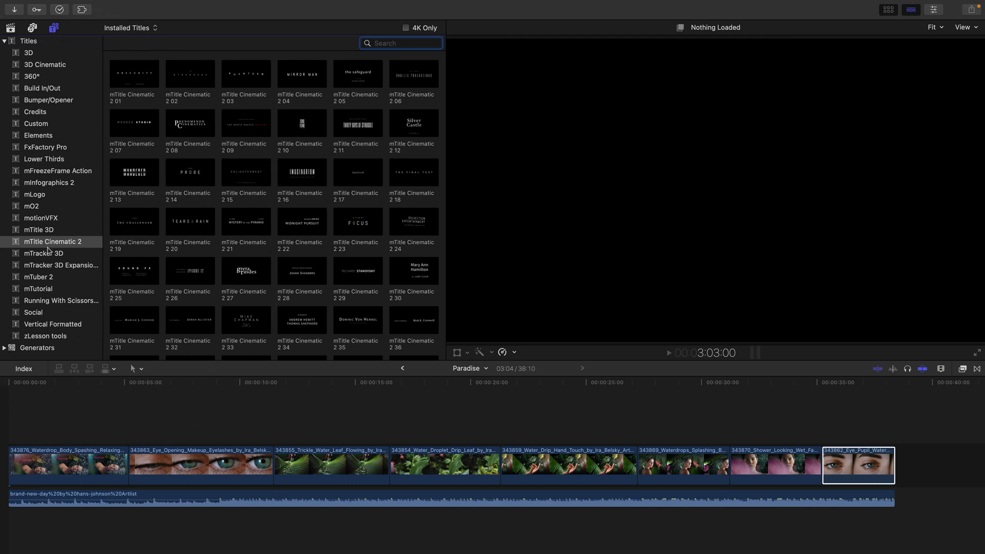
{"action": "mouse_move", "coordinate": [104, 203]}
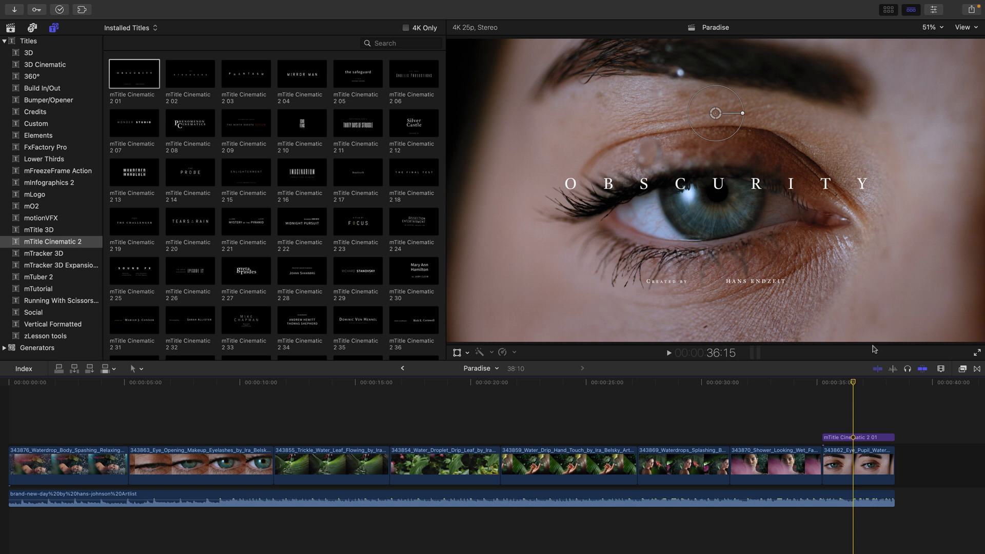
{"action": "left_click", "coordinate": [716, 184]}
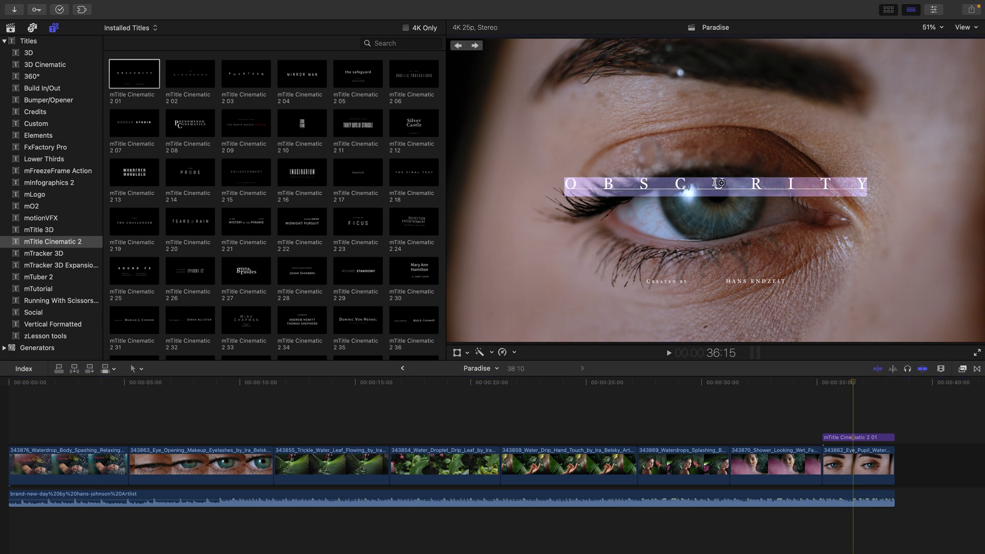